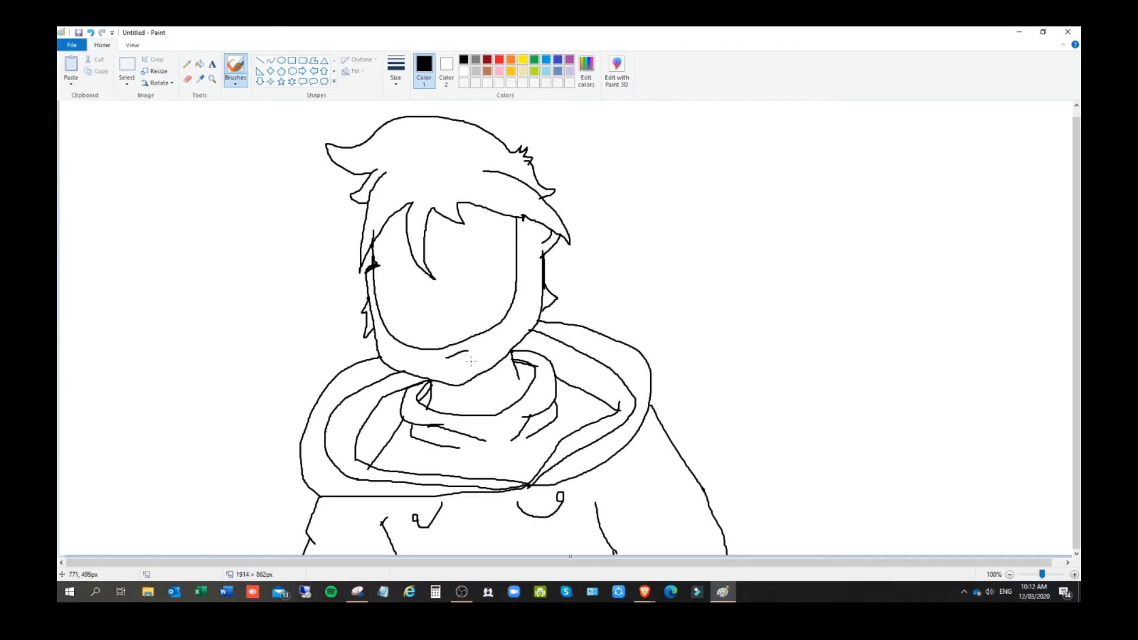
# Step: Fill the character's hair black, skin beige, shirt blue and hoodie grey
pyautogui.click(426, 354)
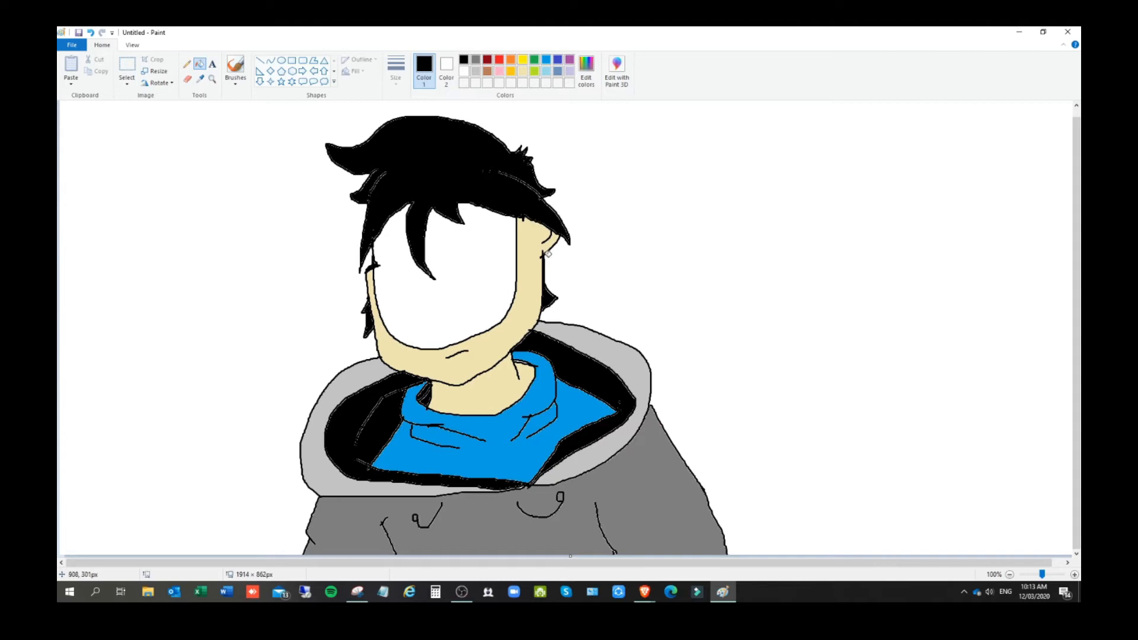
# Step: Copy the blank-faced character and place the duplicate on the right of the canvas
pyautogui.click(235, 69)
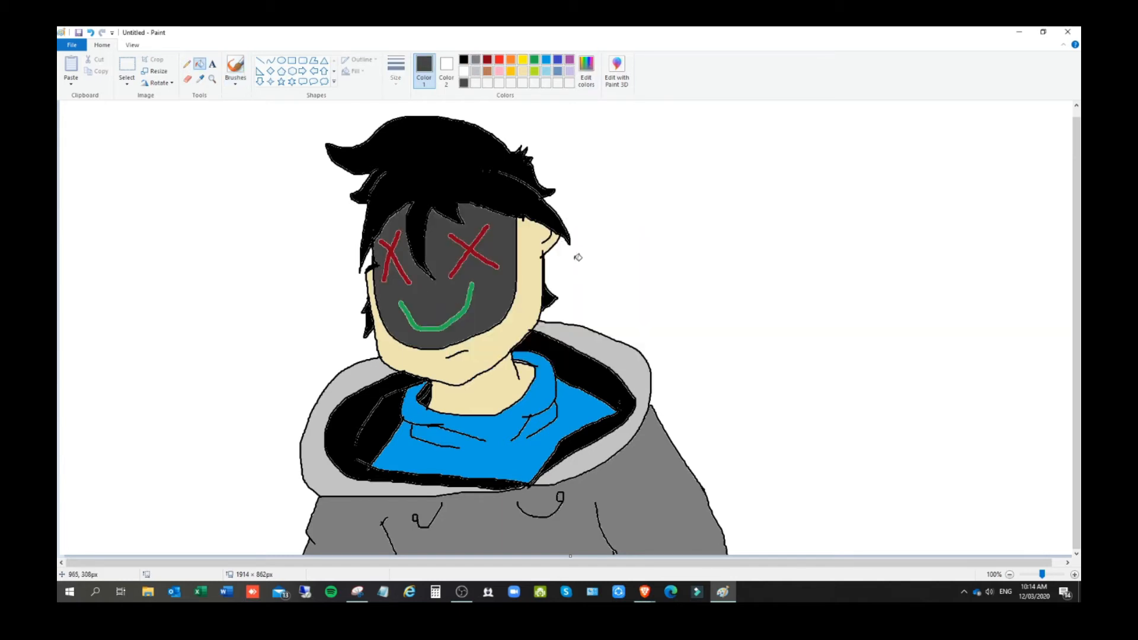
pyautogui.click(90, 32)
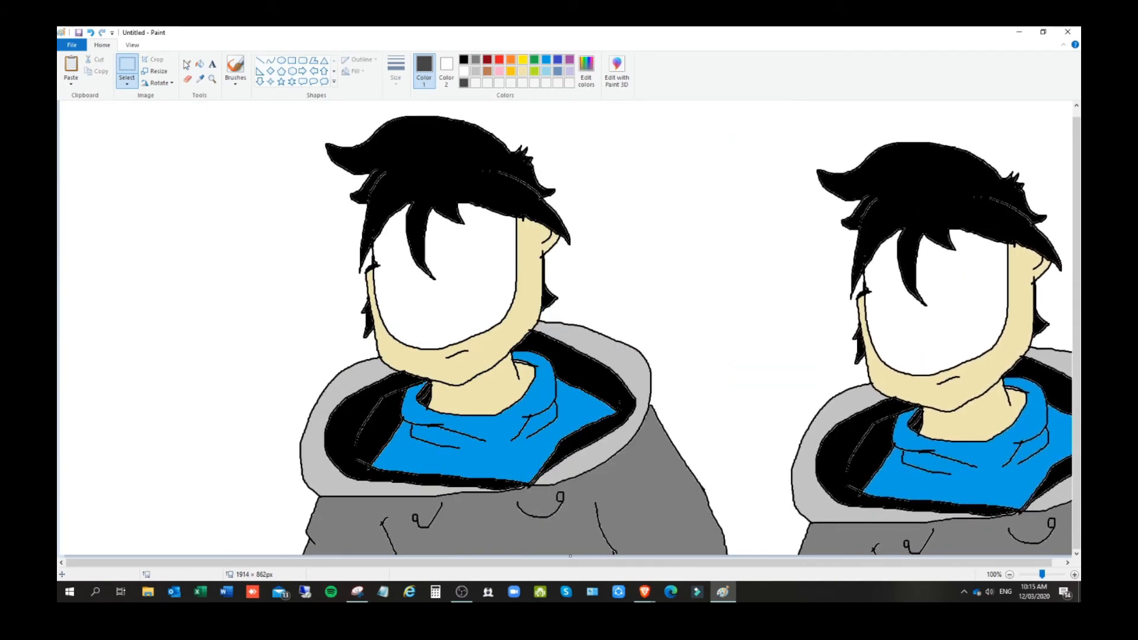
# Step: Undo the extra pasted copy before drawing the faces and black background
pyautogui.click(102, 33)
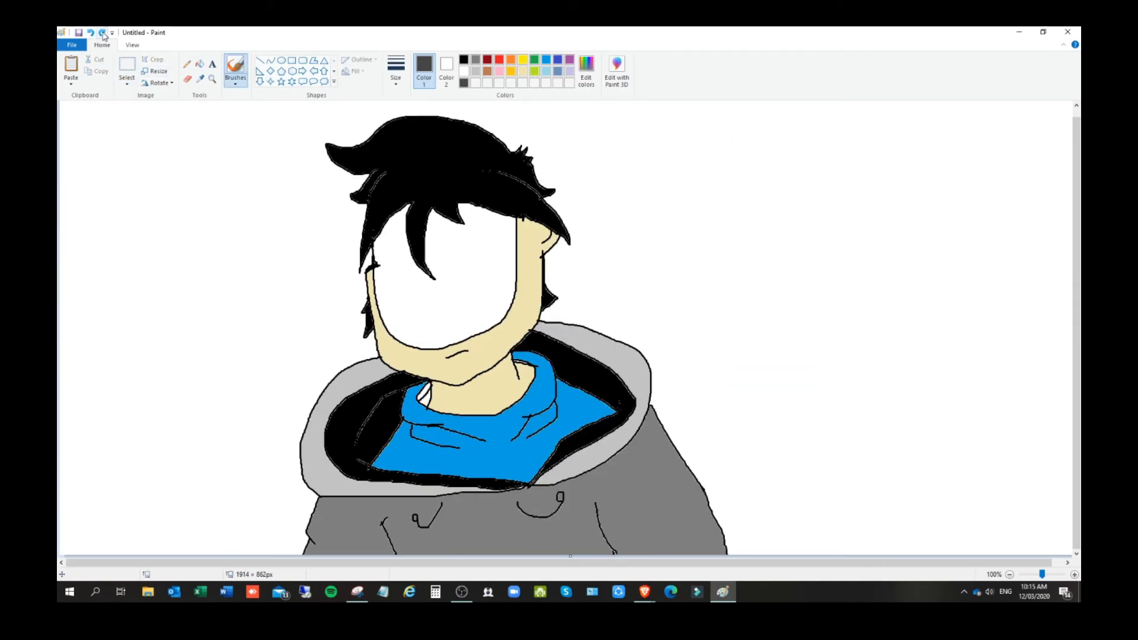
pyautogui.click(102, 33)
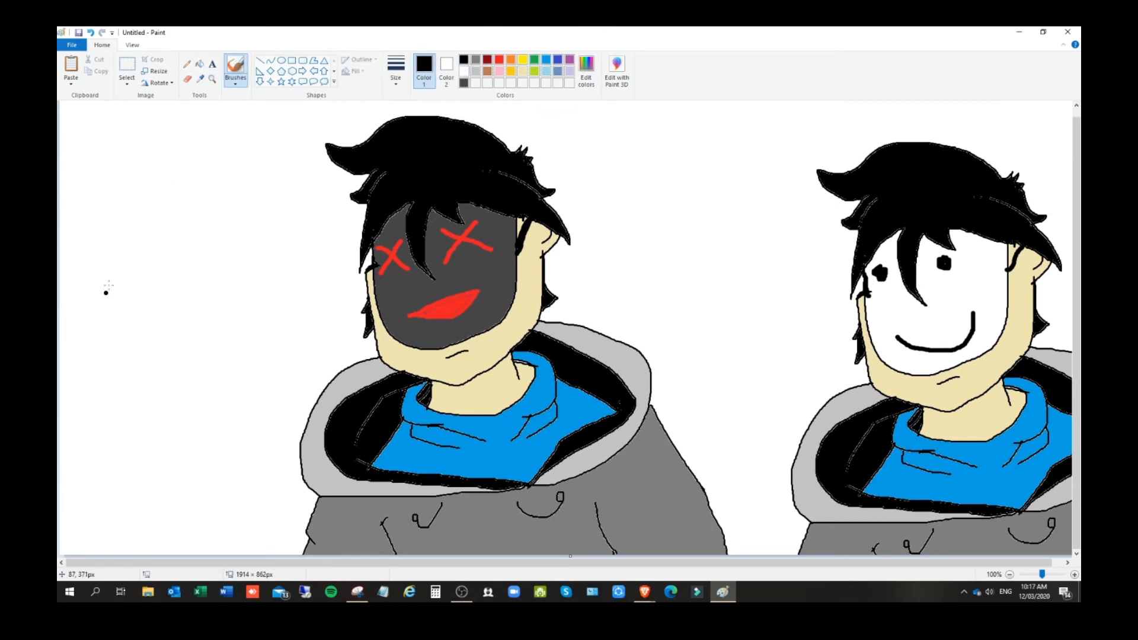
pyautogui.moveTo(545, 57)
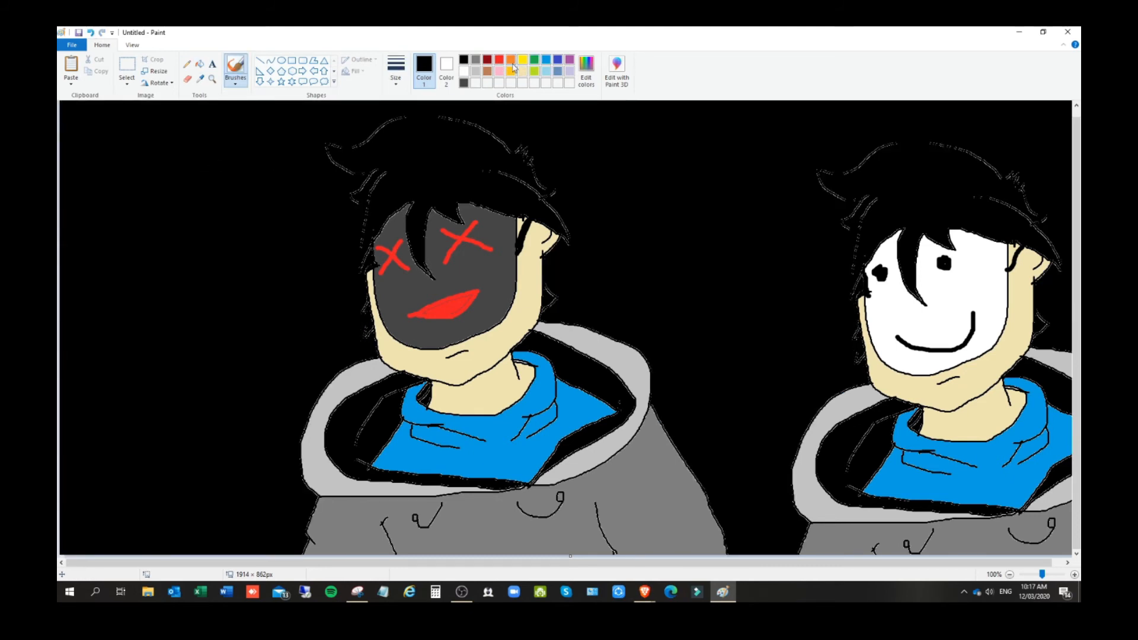
# Step: Draw a jagged red line between the characters and add small lime-green text top left
pyautogui.click(488, 61)
pyautogui.write('QUASRT')
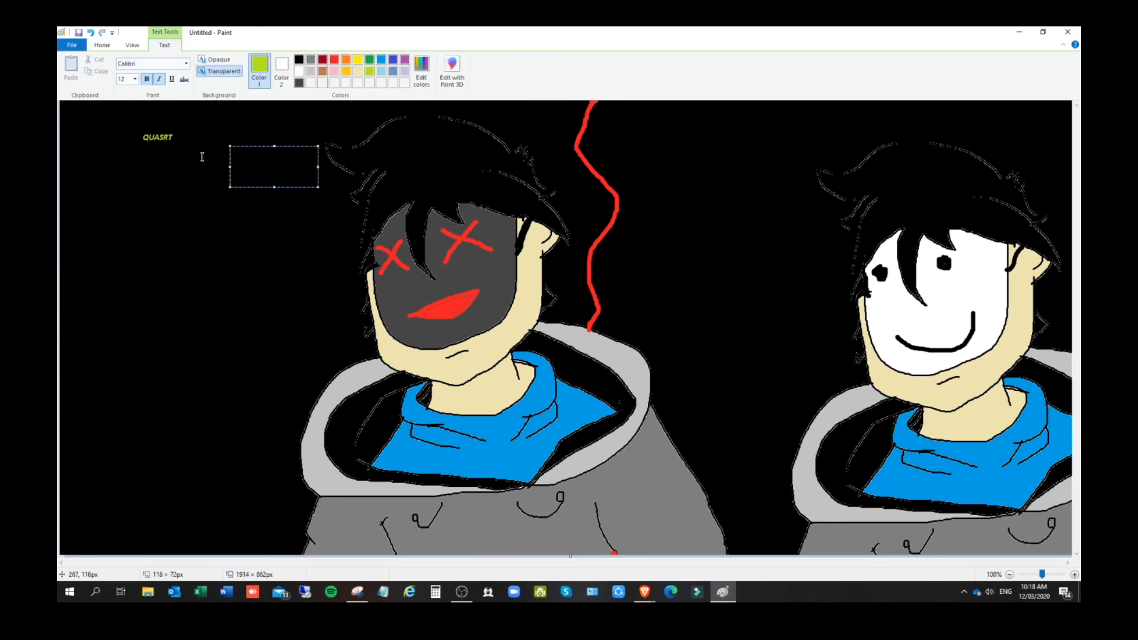
# Step: Write large lime-green phrases: "why did you leave me", "I DIDNT", "Forced ME!", "PLS DONT LEAVE!"
pyautogui.click(134, 78)
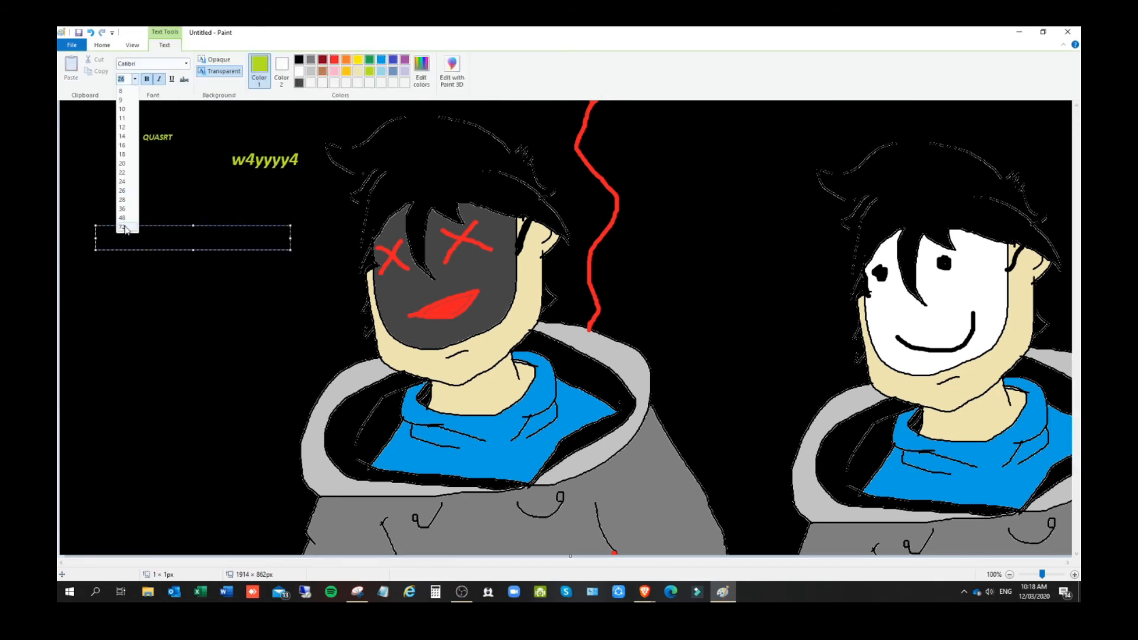
pyautogui.write('why did you leave')
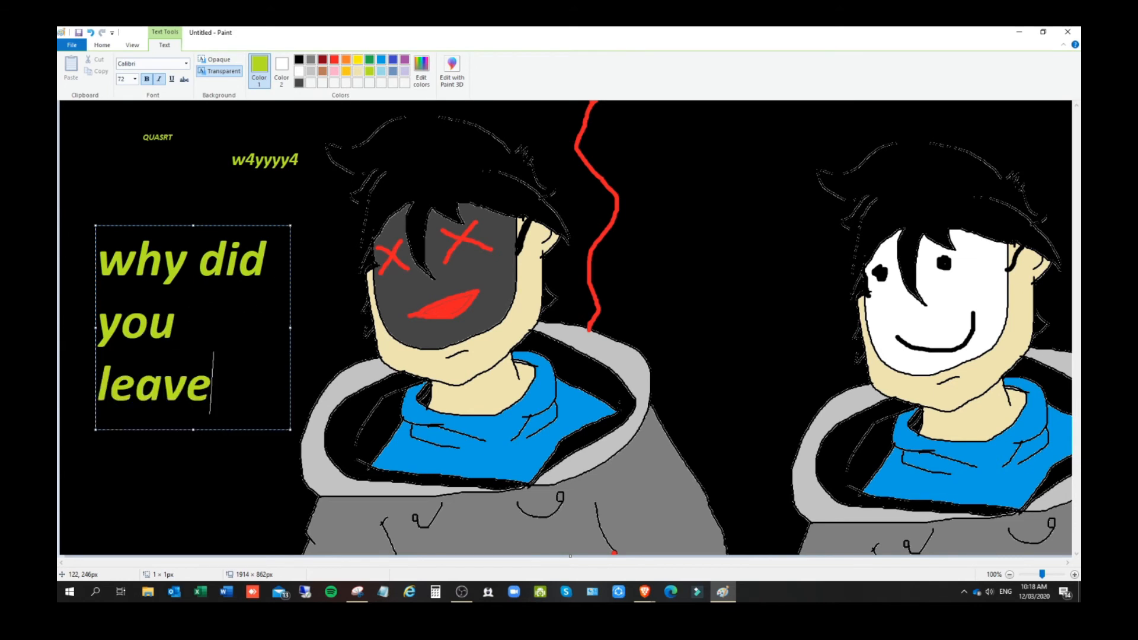
pyautogui.write('me')
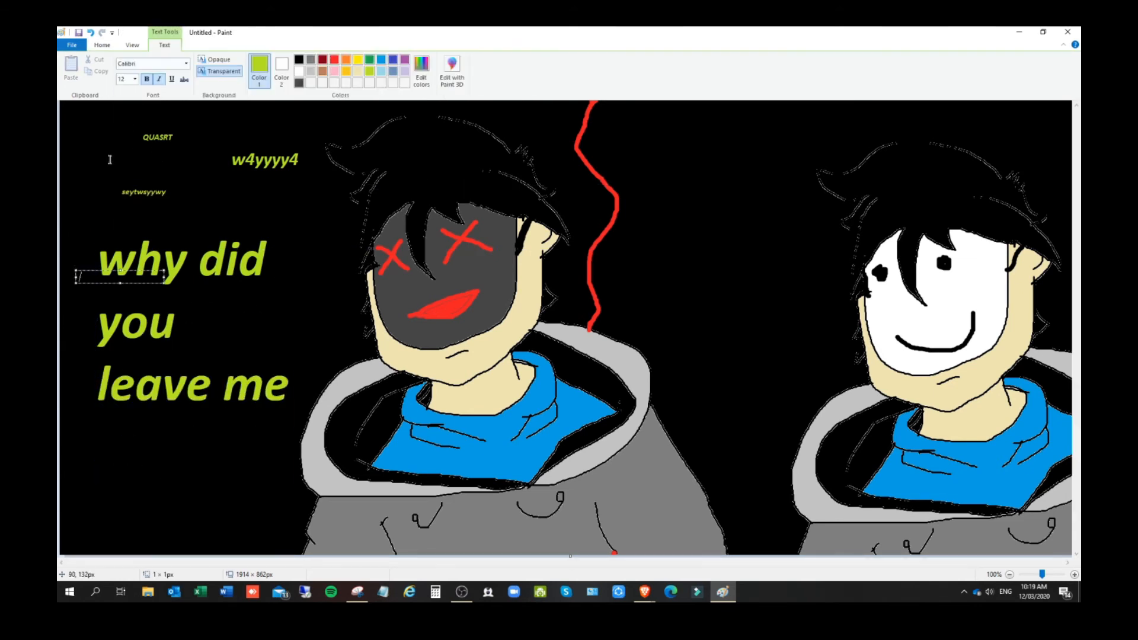
pyautogui.write('I DIDNT')
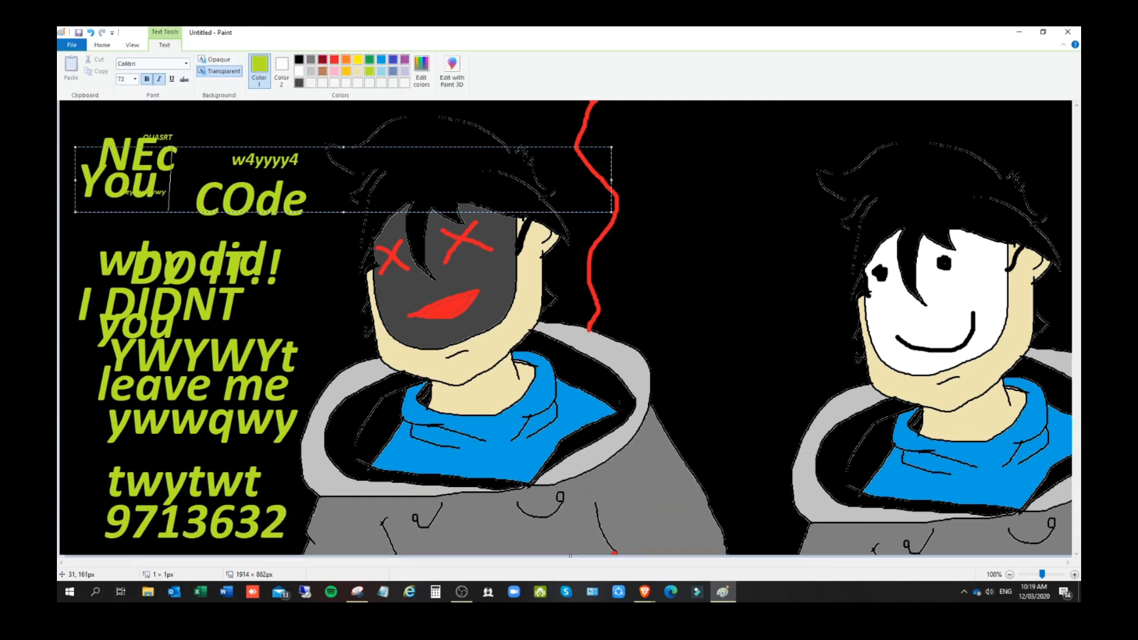
pyautogui.write('Forced ME!')
pyautogui.write('NOW I')
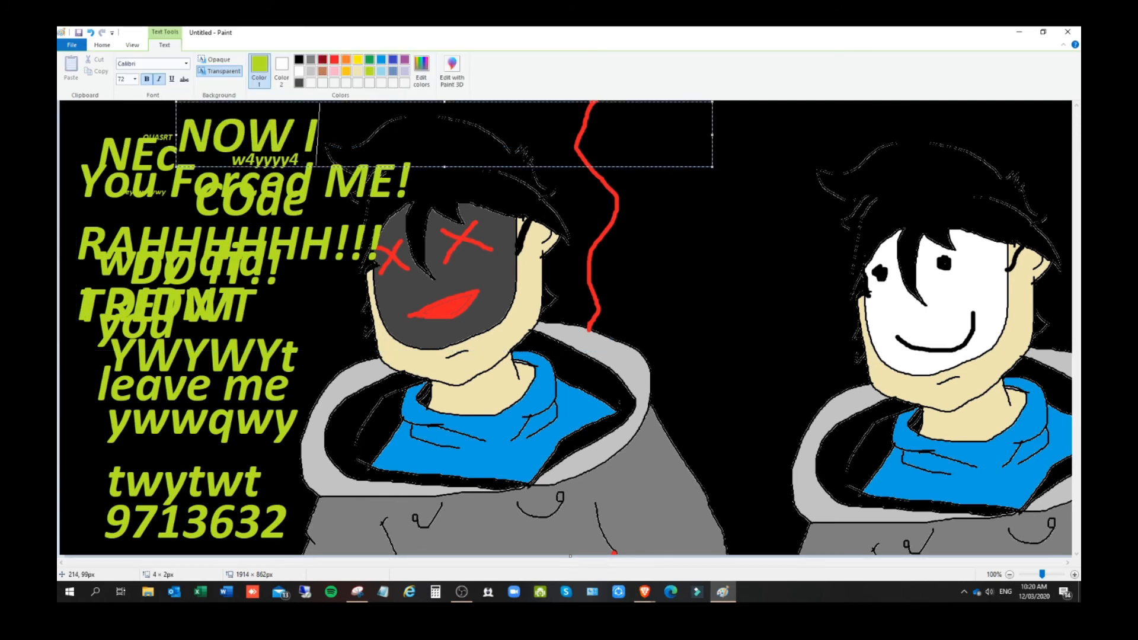
pyautogui.write('PLS DONT LEAVE!')
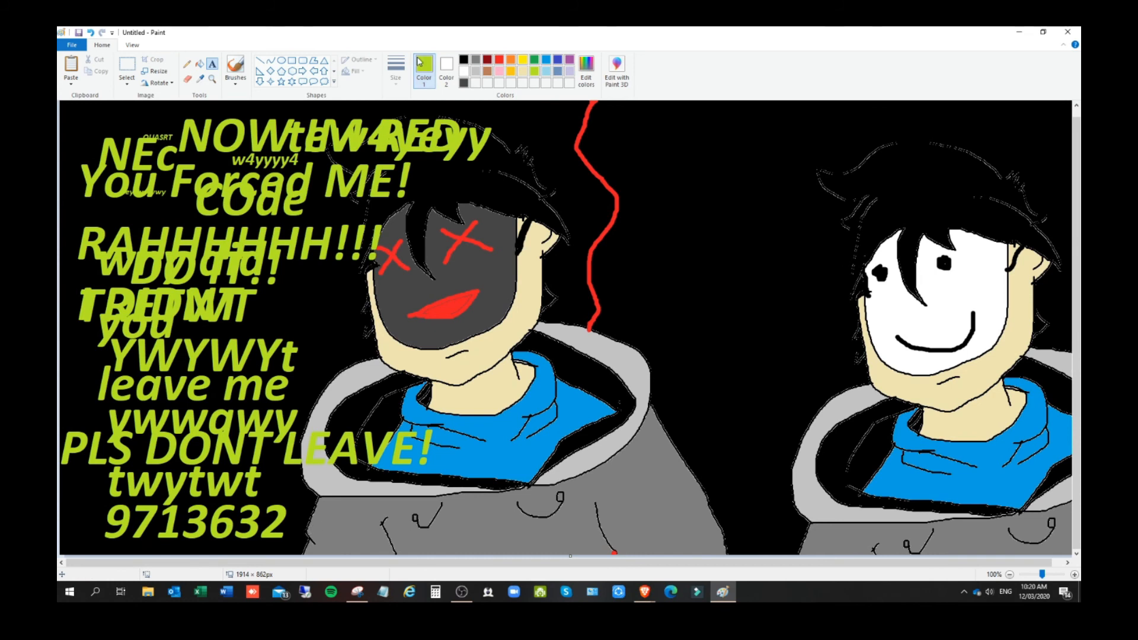
pyautogui.click(235, 66)
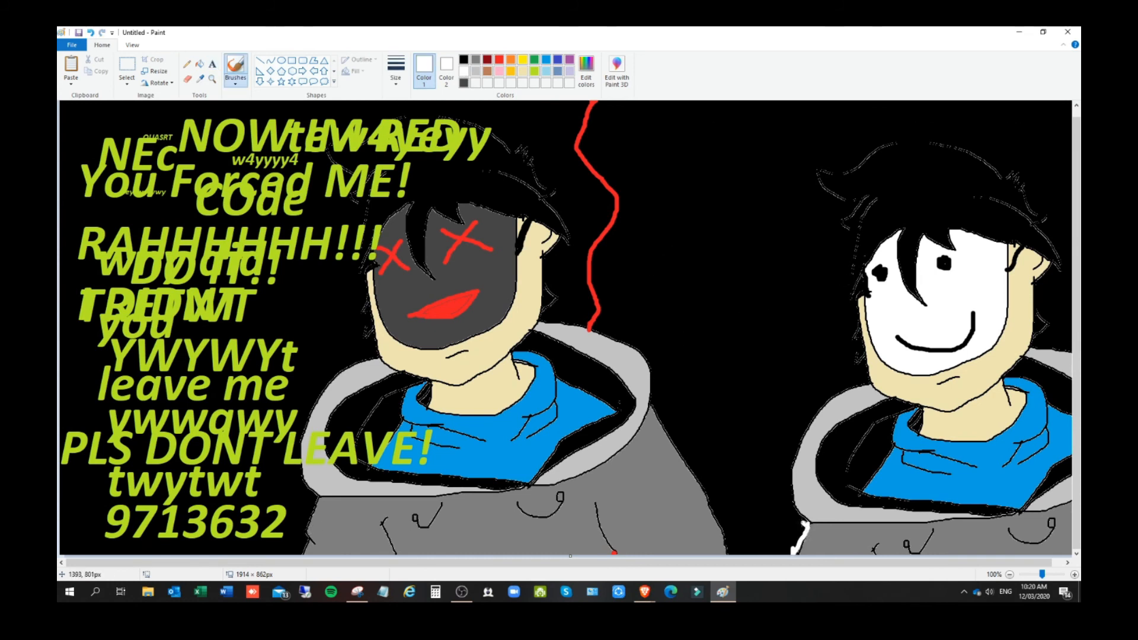